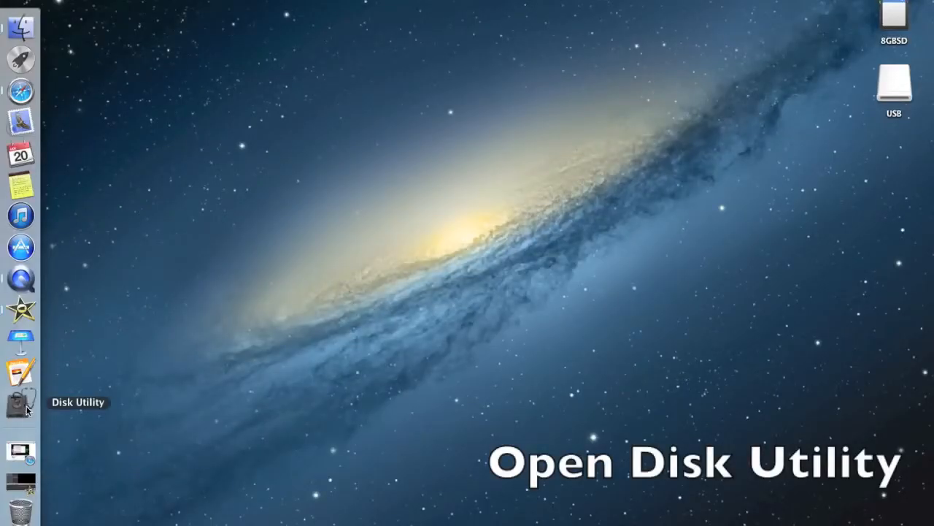
Step: Select the 31.41 GB Lexar USB drive and choose the 2 Partitions layout
{"action": "left_click", "coordinate": [20, 402]}
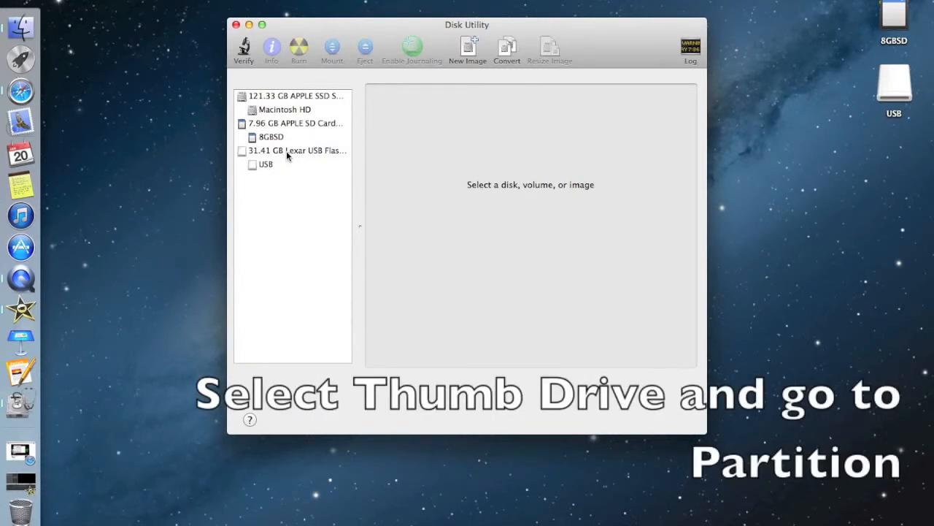
{"action": "left_click", "coordinate": [295, 151]}
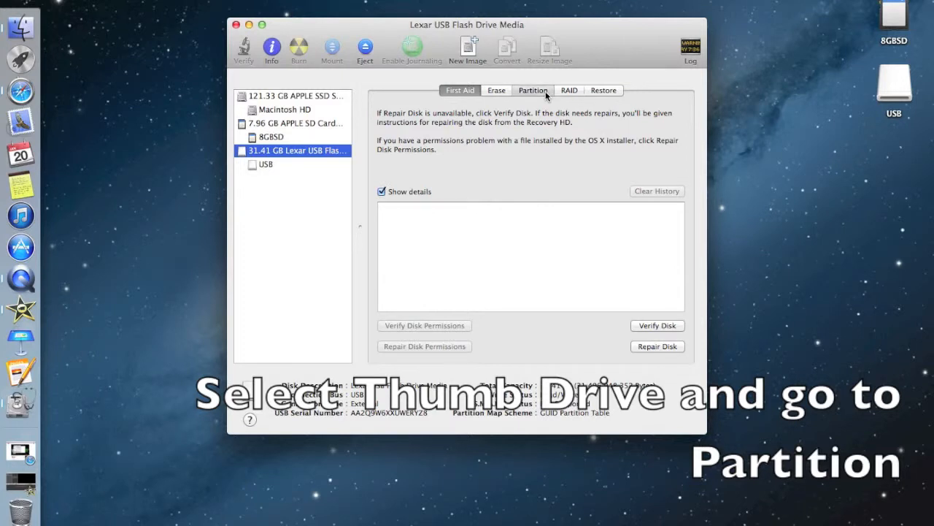
{"action": "left_click", "coordinate": [533, 90]}
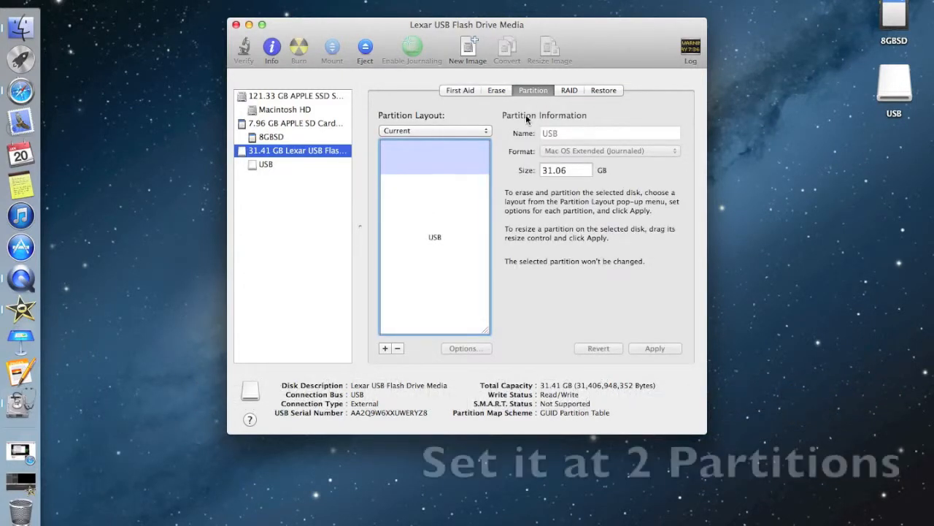
{"action": "left_click", "coordinate": [434, 129]}
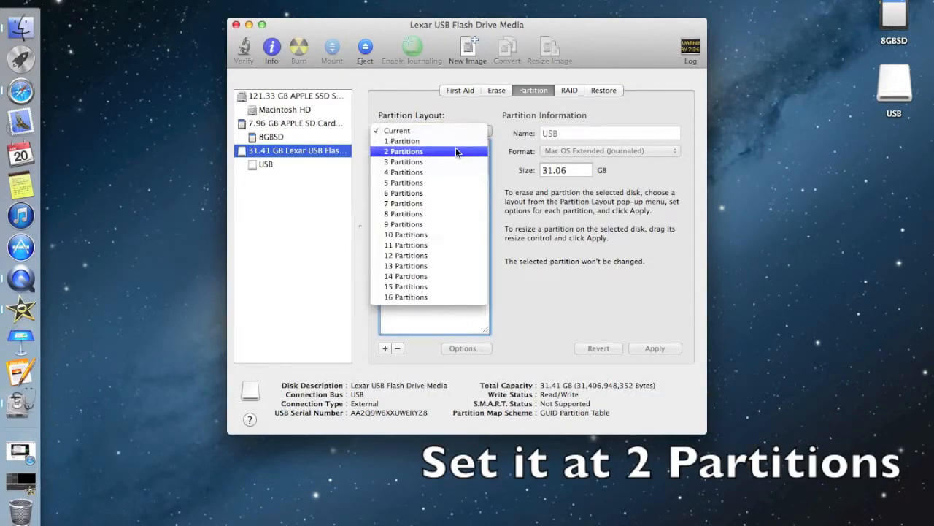
{"action": "left_click", "coordinate": [403, 151]}
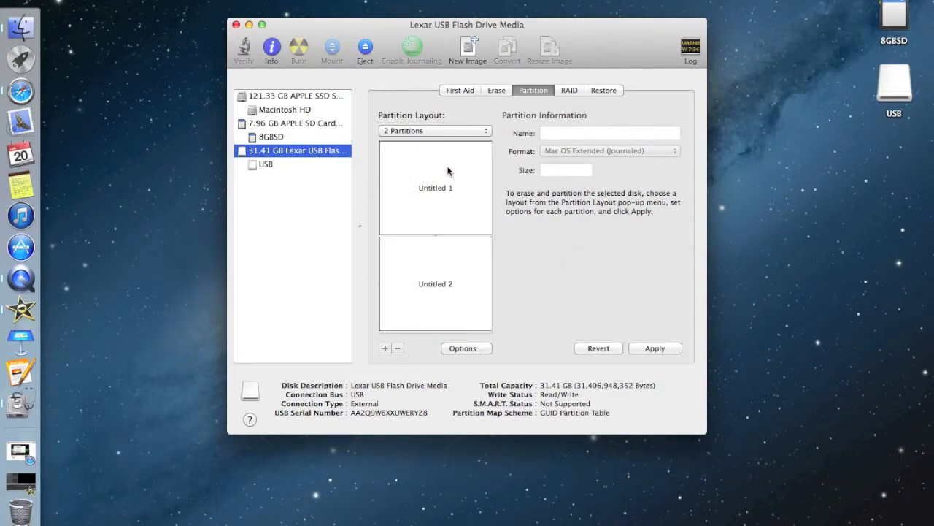
Step: Name the first partition OS X with Mac OS Extended (Journaled) format
{"action": "left_click", "coordinate": [435, 186]}
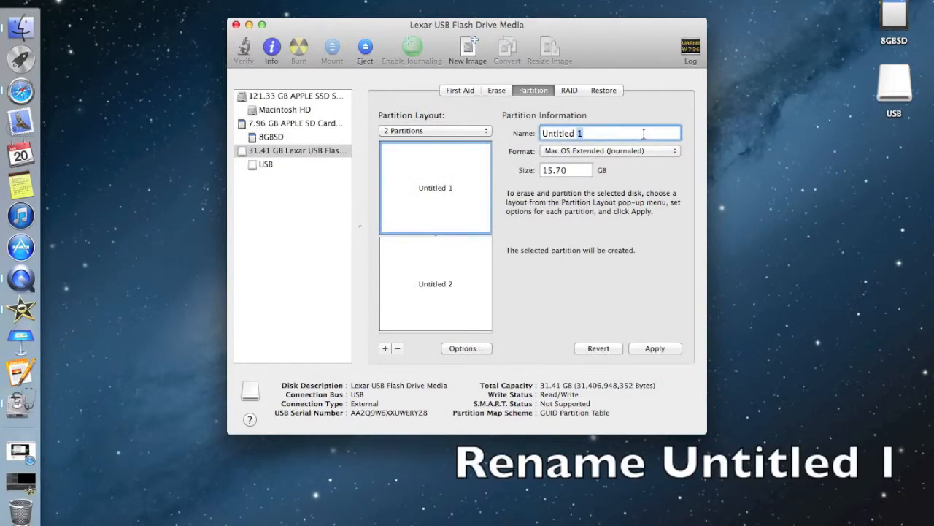
{"action": "type", "text": "O"}
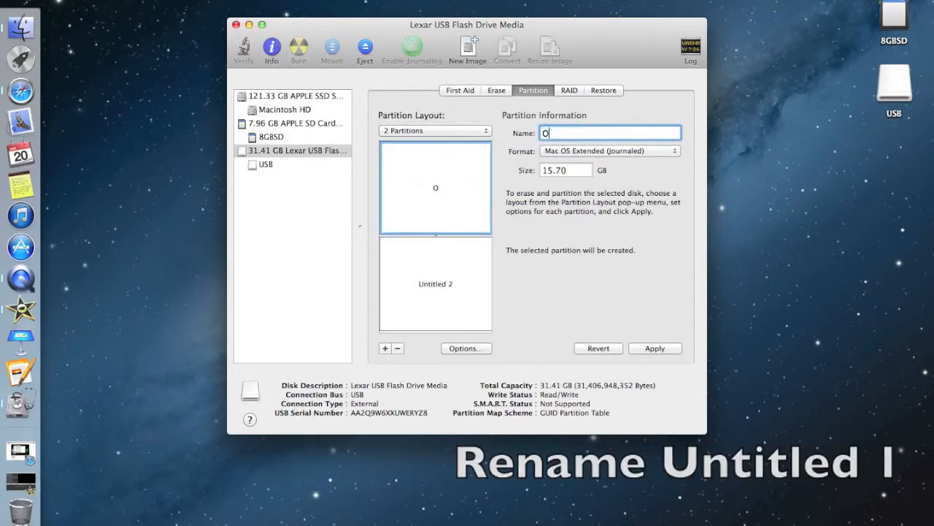
{"action": "type", "text": "S X"}
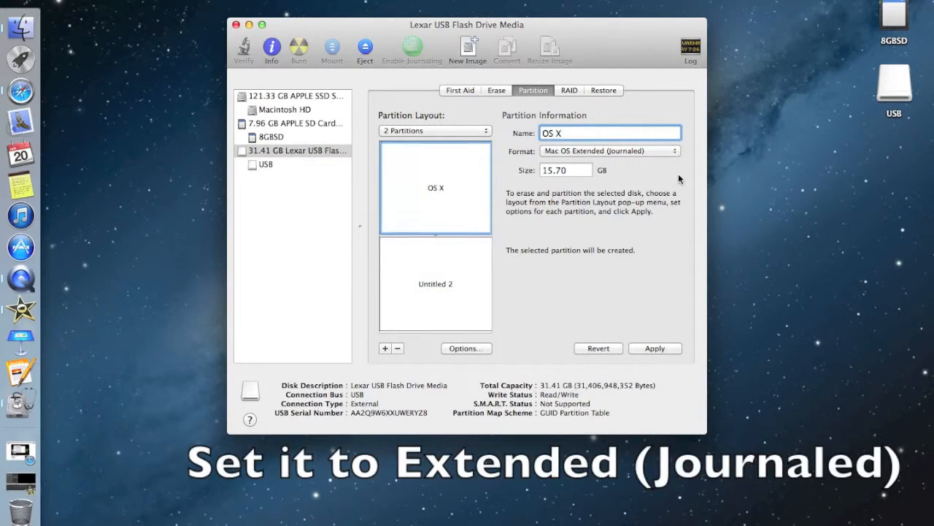
{"action": "left_click", "coordinate": [609, 151]}
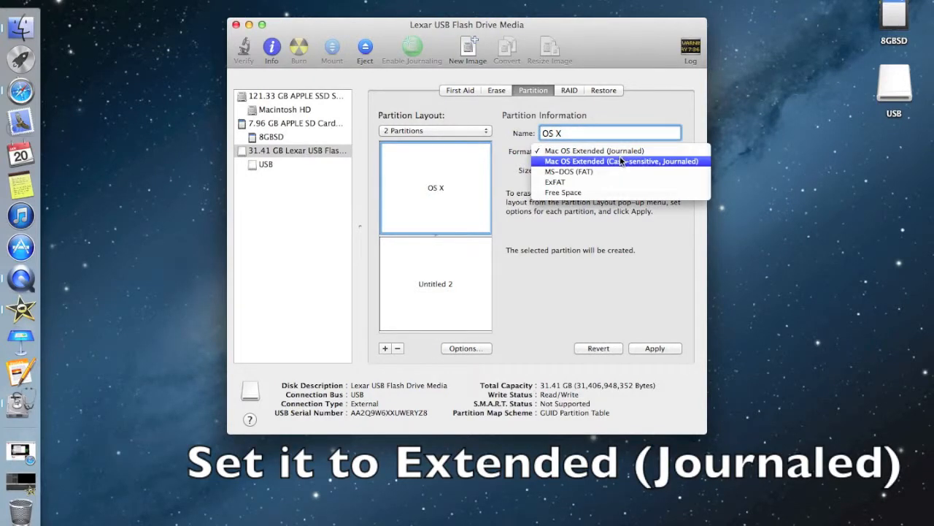
{"action": "left_click", "coordinate": [594, 150]}
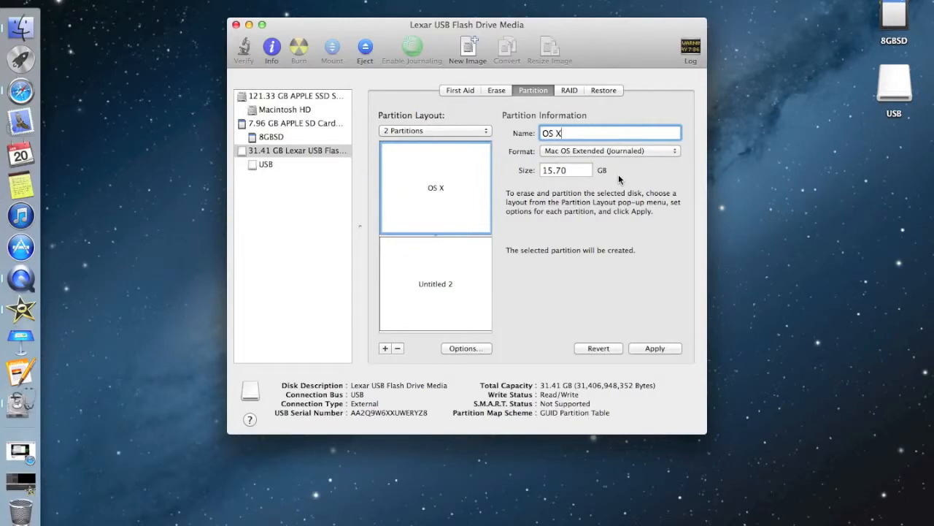
Step: Name the second partition USB
{"action": "left_click", "coordinate": [566, 170]}
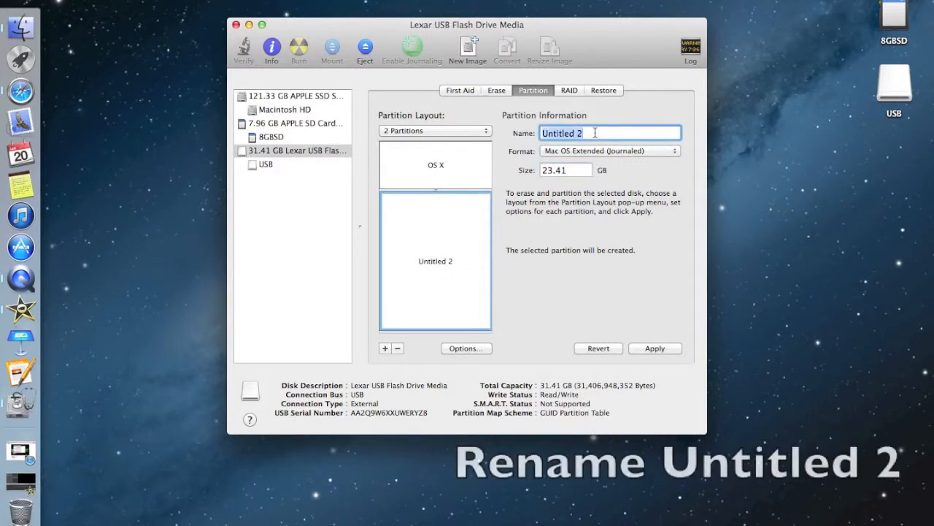
{"action": "type", "text": "US"}
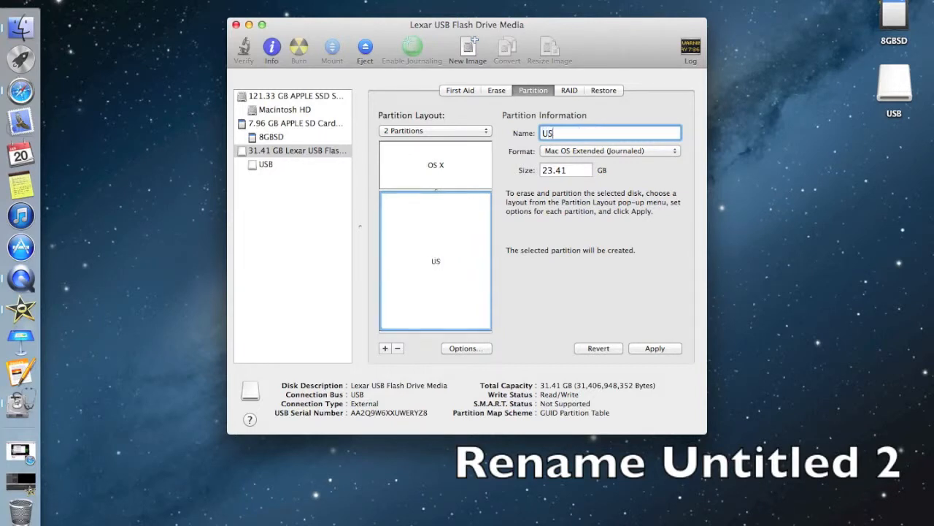
{"action": "type", "text": "B"}
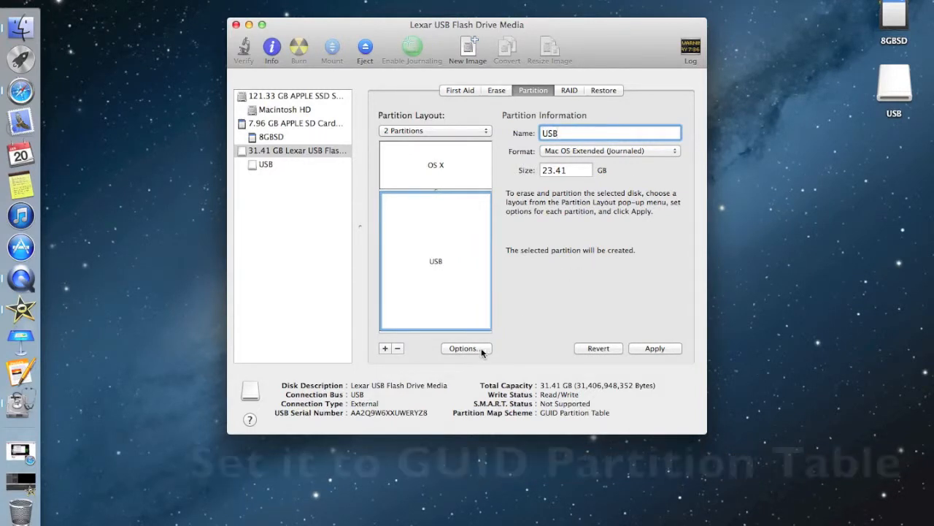
Step: Confirm GUID Partition Table as the scheme and review the OS X and USB partition settings
{"action": "left_click", "coordinate": [465, 348]}
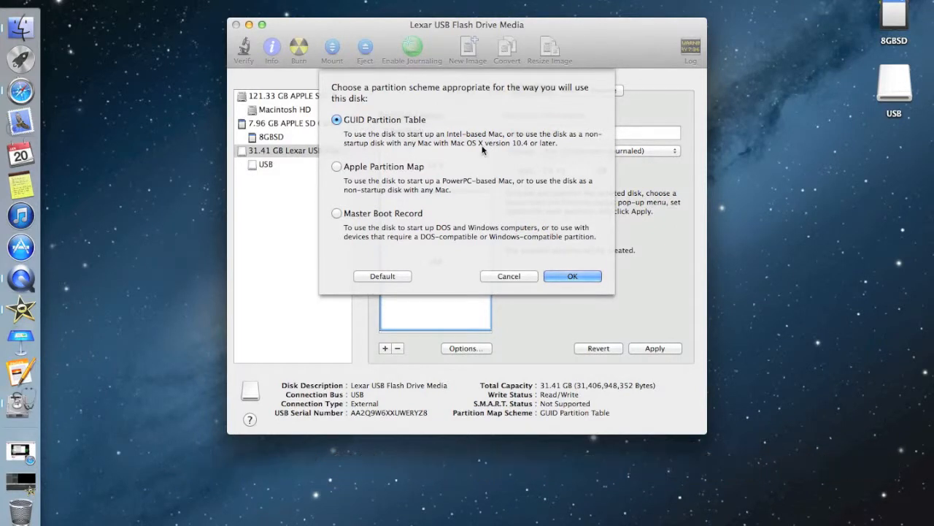
{"action": "left_click", "coordinate": [572, 276]}
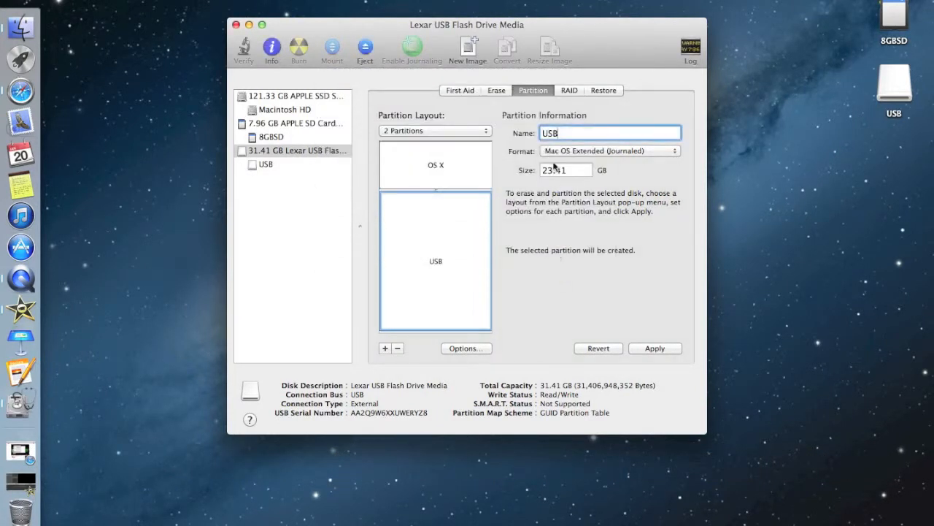
{"action": "left_click", "coordinate": [435, 165]}
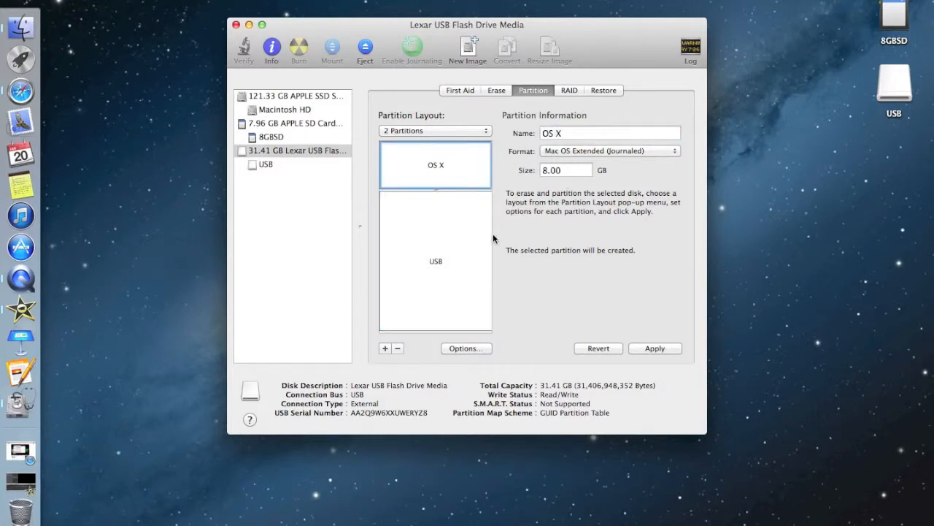
{"action": "left_click", "coordinate": [436, 261]}
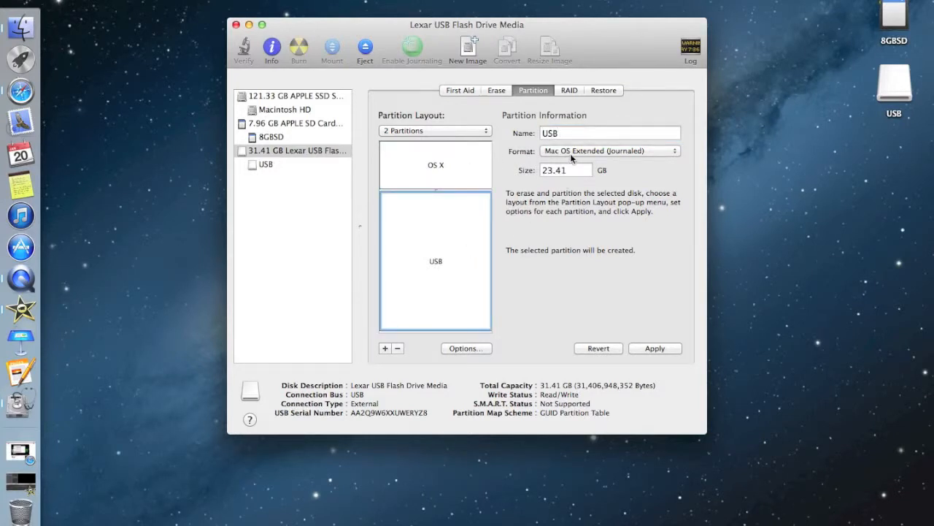
{"action": "mouse_move", "coordinate": [632, 327]}
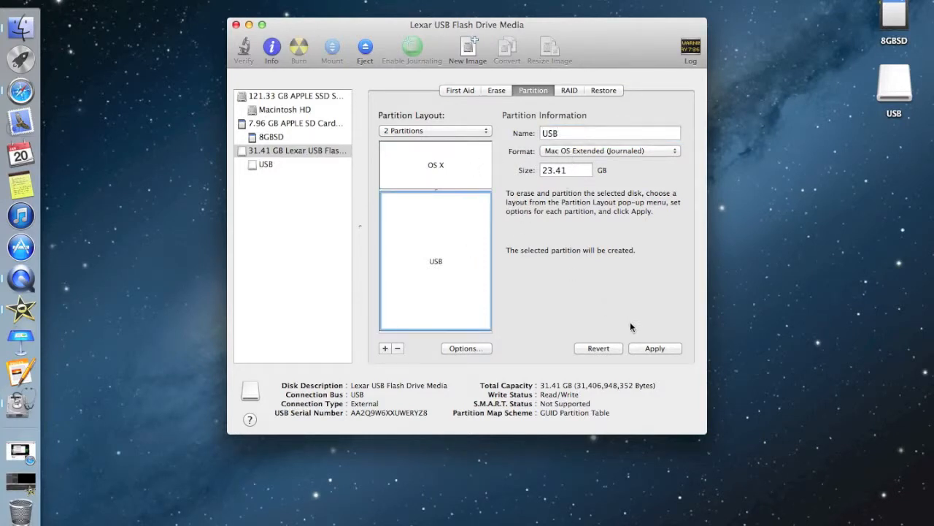
Step: Apply the layout and confirm erasing the drive into OS X and USB partitions
{"action": "left_click", "coordinate": [654, 348]}
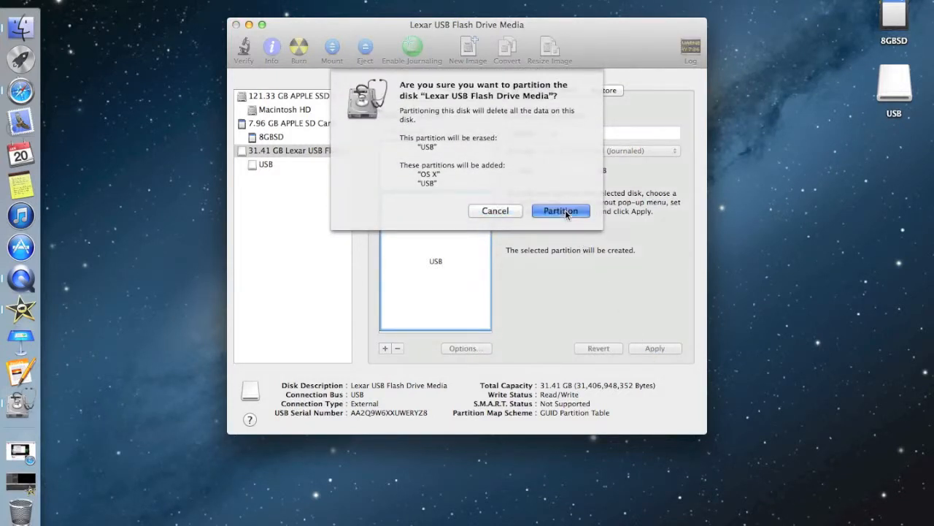
{"action": "left_click", "coordinate": [560, 210]}
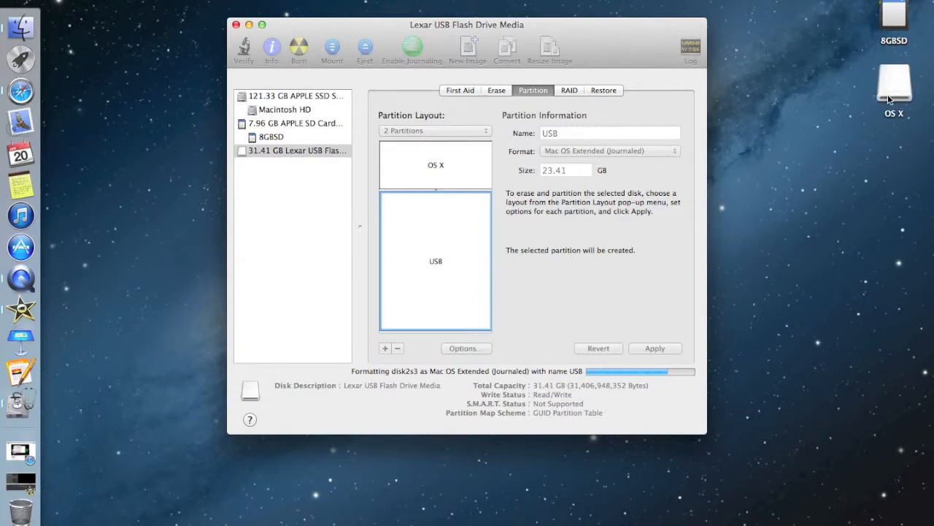
{"action": "mouse_move", "coordinate": [603, 312]}
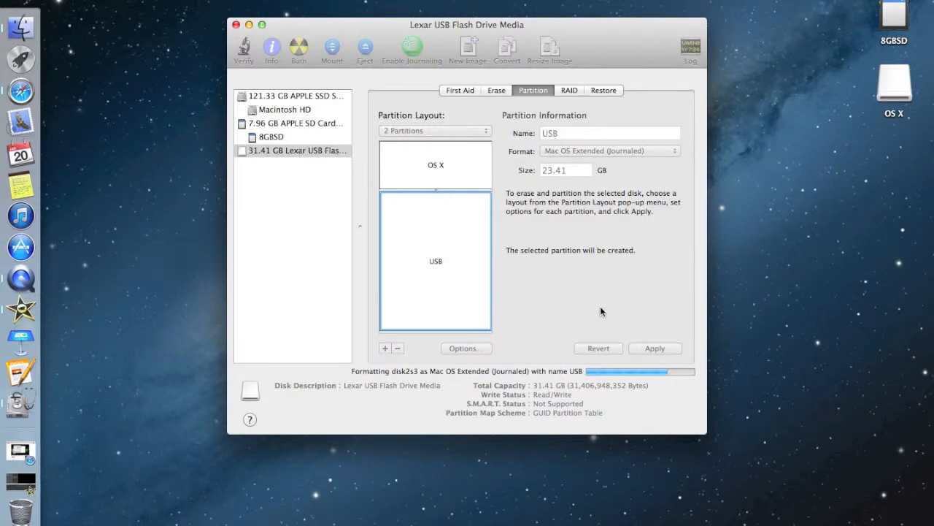